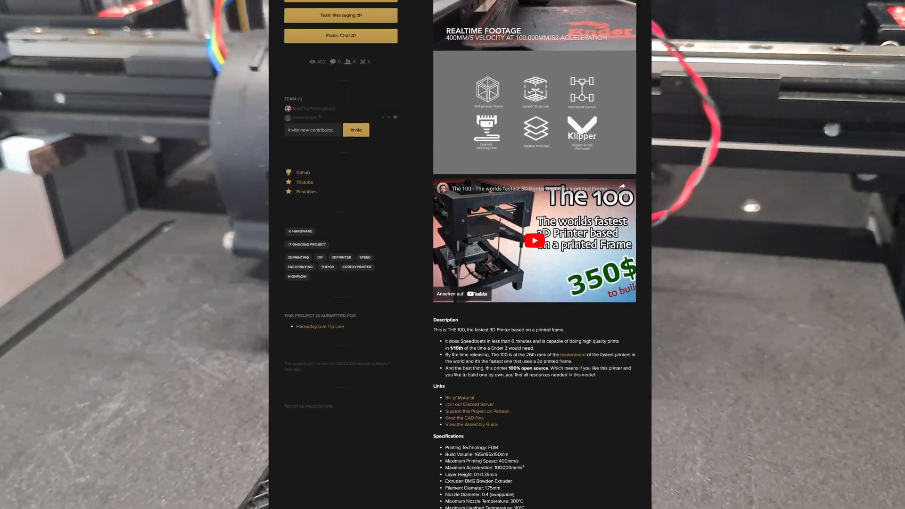
- Scroll to the top of THE 100 project page to reveal its title, stats and overview image
{"action": "scroll", "scroll_direction": "up", "scroll_amount": 3}
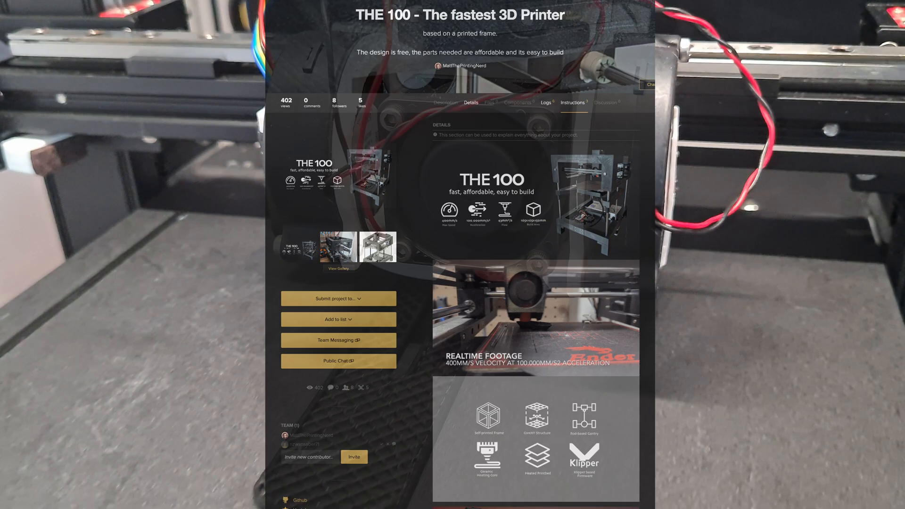
{"action": "left_click", "coordinate": [545, 103]}
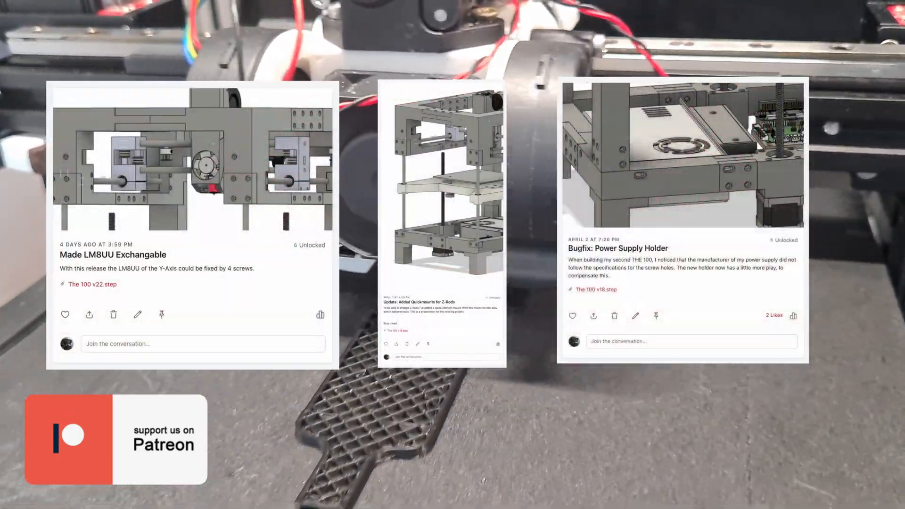